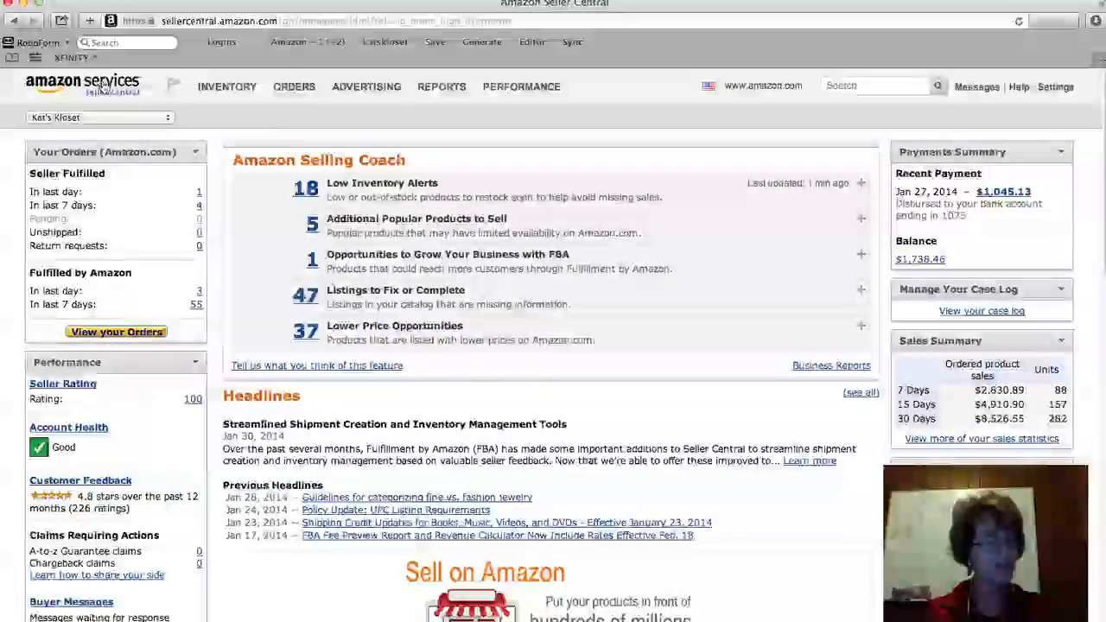
mouse_move(110, 94)
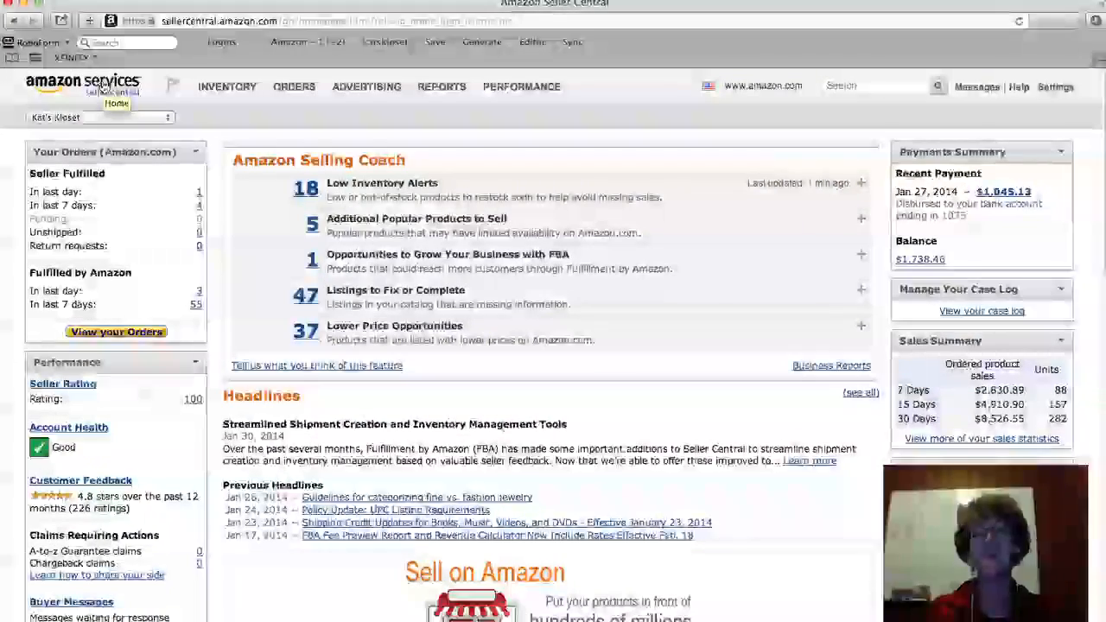
Go to the User Permissions page listing invited, pending and current users.
left_click(1055, 86)
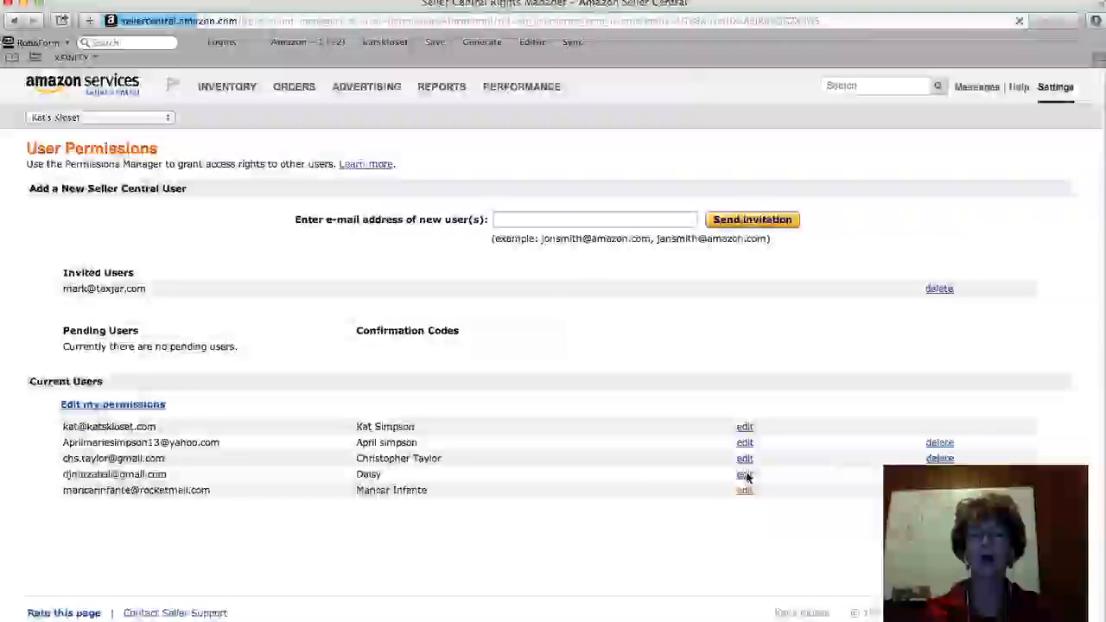
Start editing permissions for Daisy, the fourth user under Current Users.
left_click(743, 474)
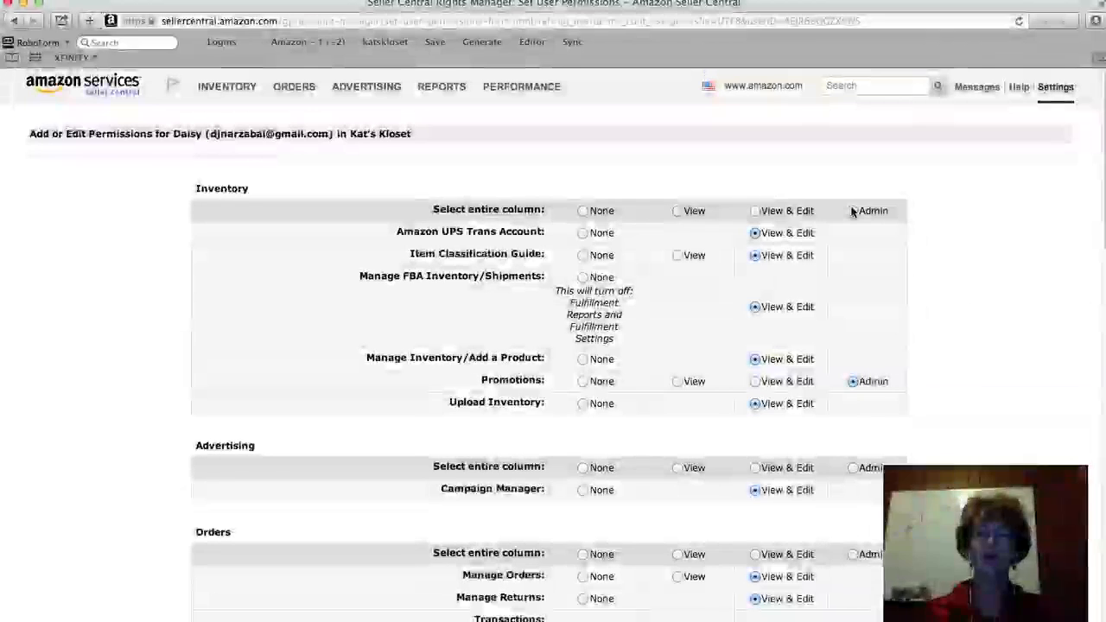
Set the entire Inventory section to Admin for this user.
left_click(854, 211)
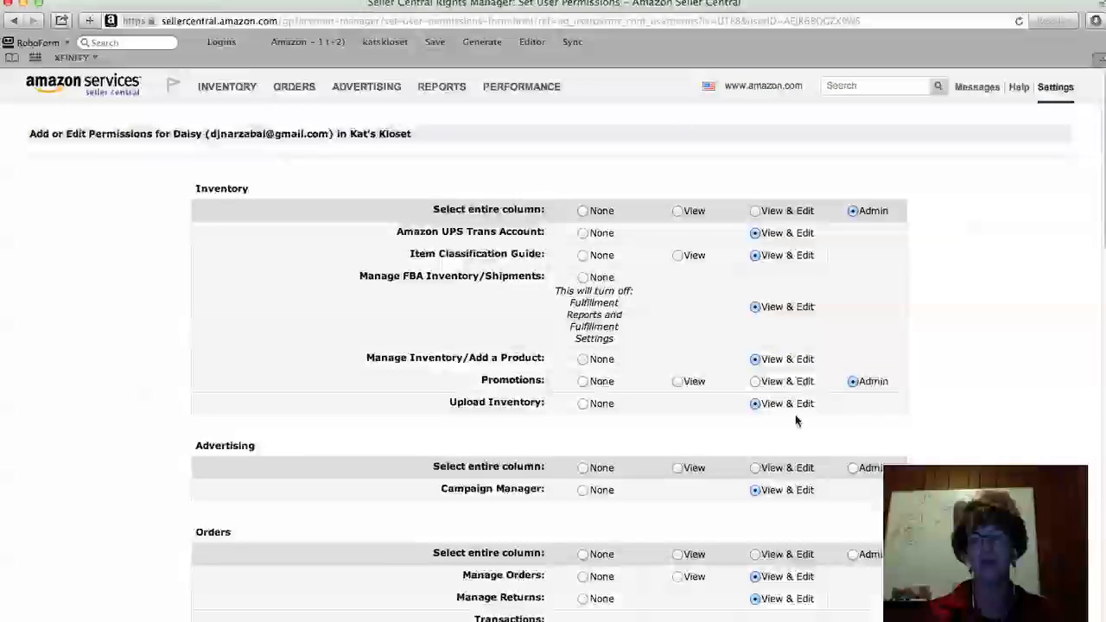
scroll("down", 3)
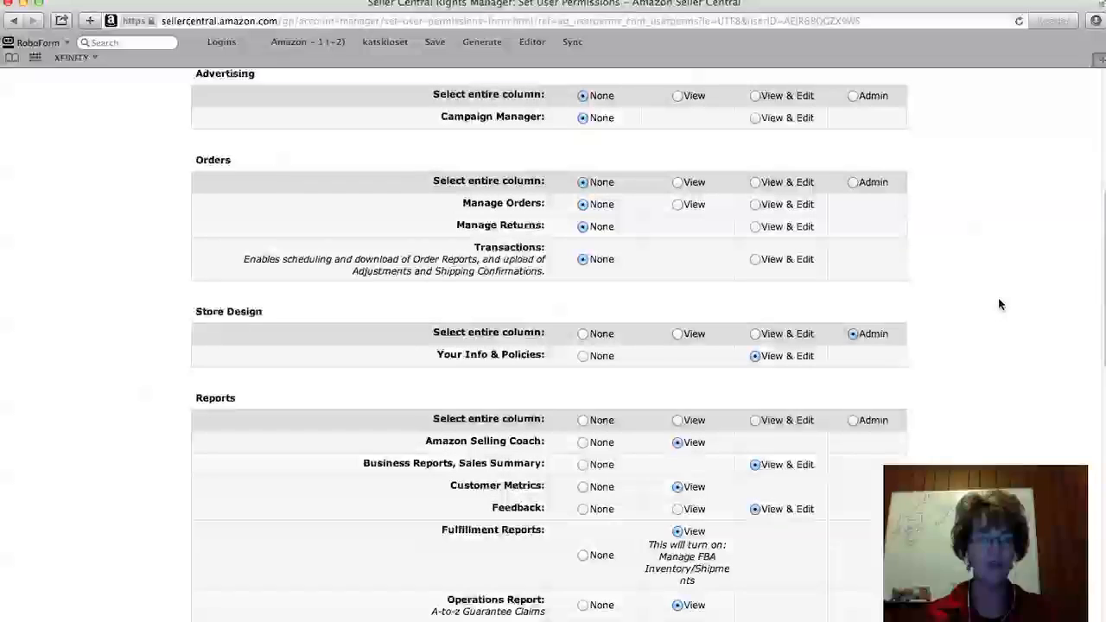
Scroll down through the permissions form to reach the Reports section.
scroll("down", 3)
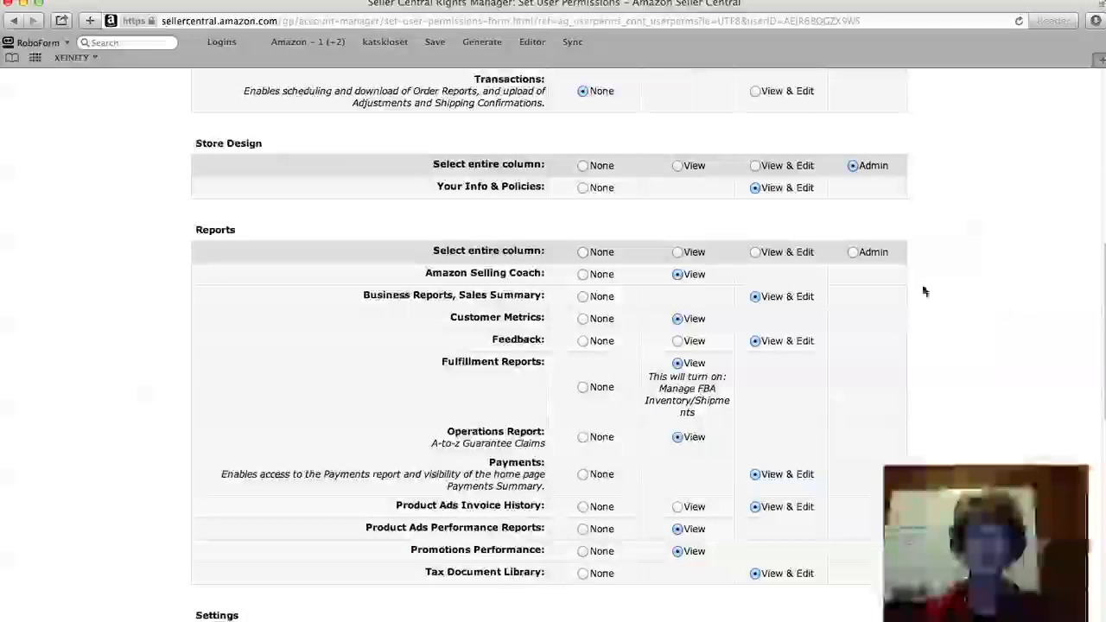
scroll("down", 3)
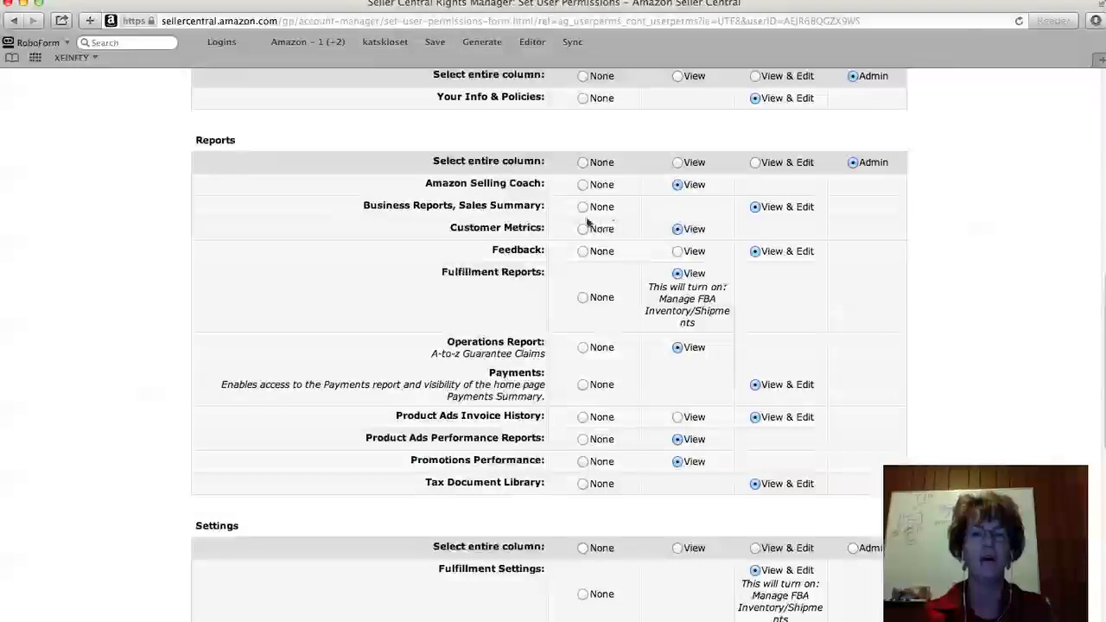
scroll("down", 3)
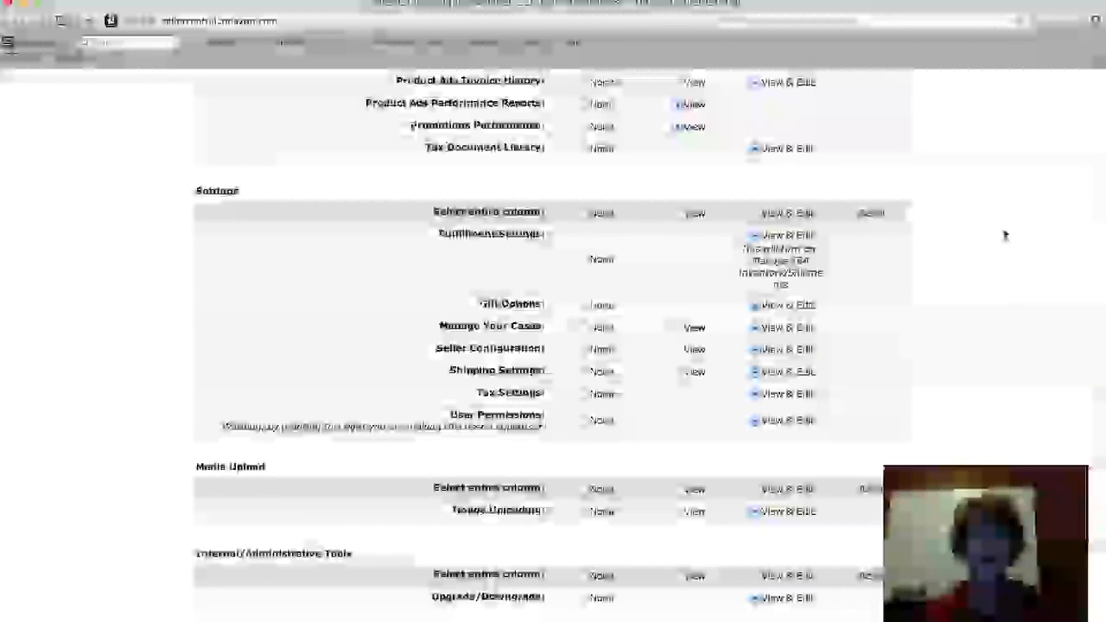
Set the entire Settings section to Admin for this user.
scroll("down", 3)
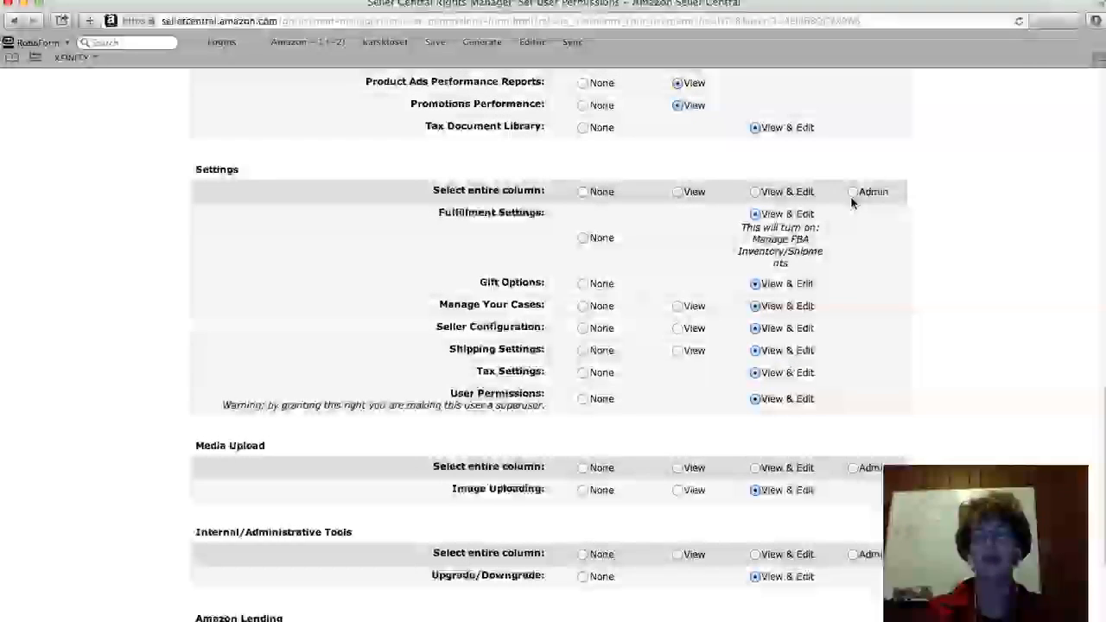
left_click(854, 190)
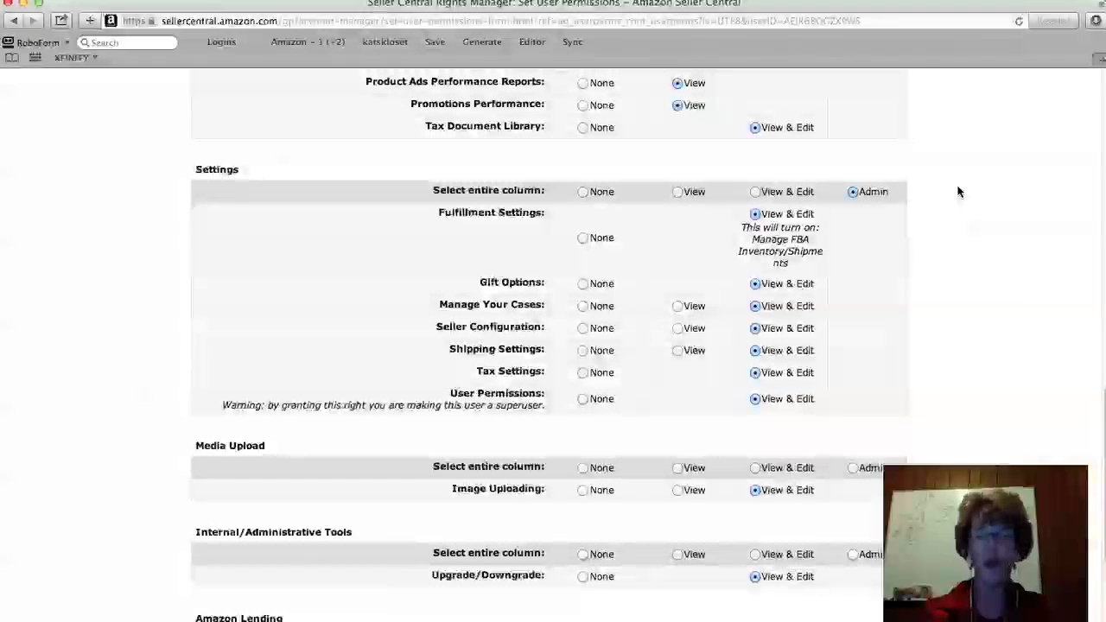
scroll("down", 3)
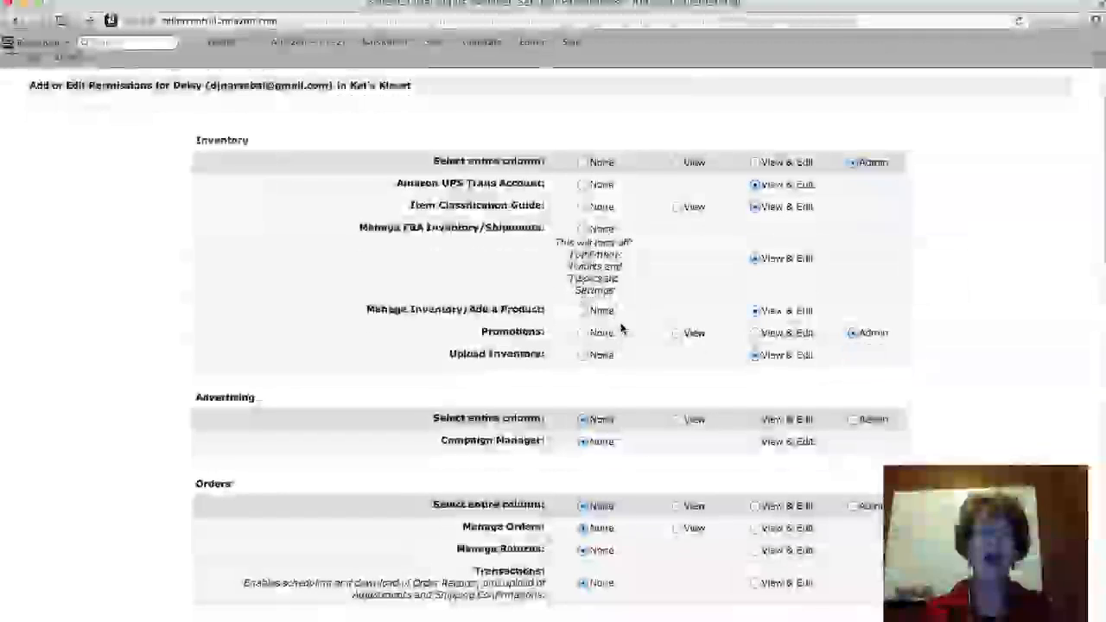
scroll("down", 3)
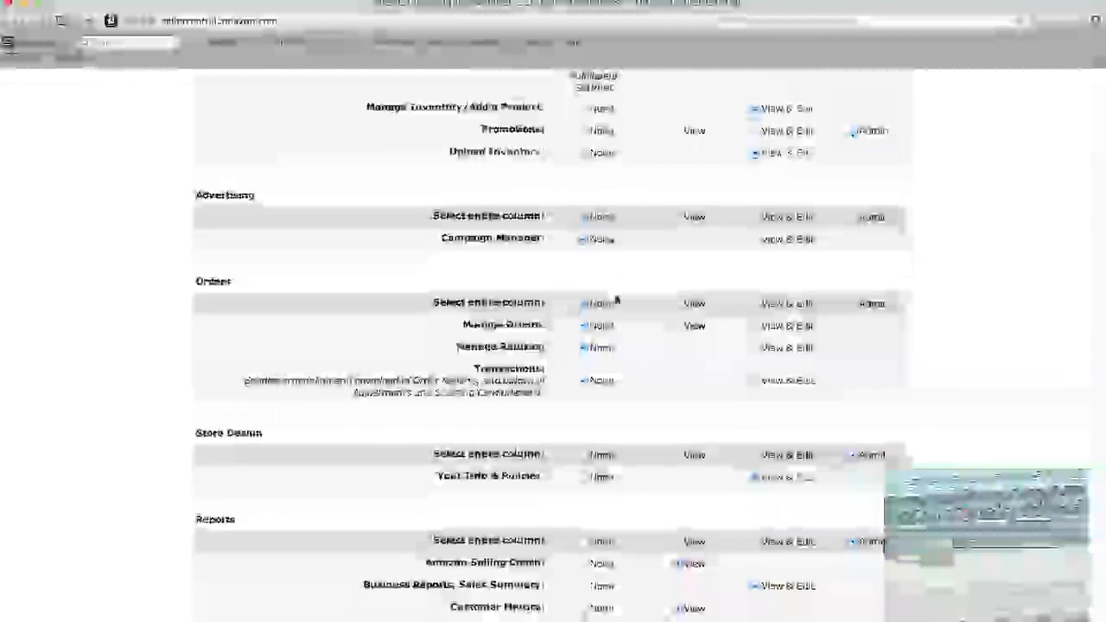
scroll("down", 3)
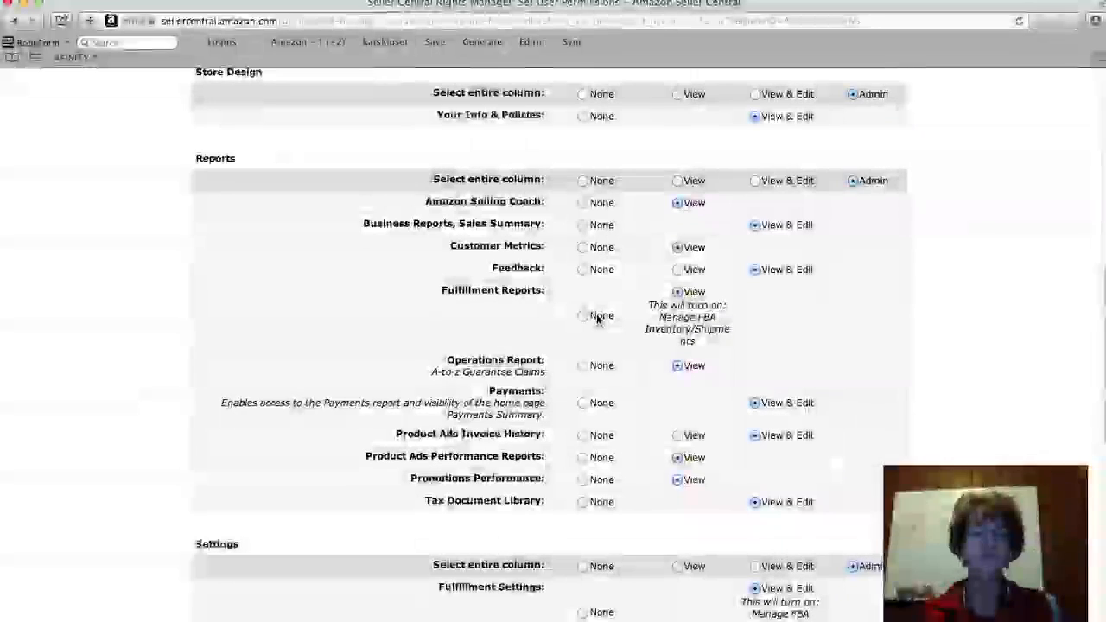
scroll("down", 3)
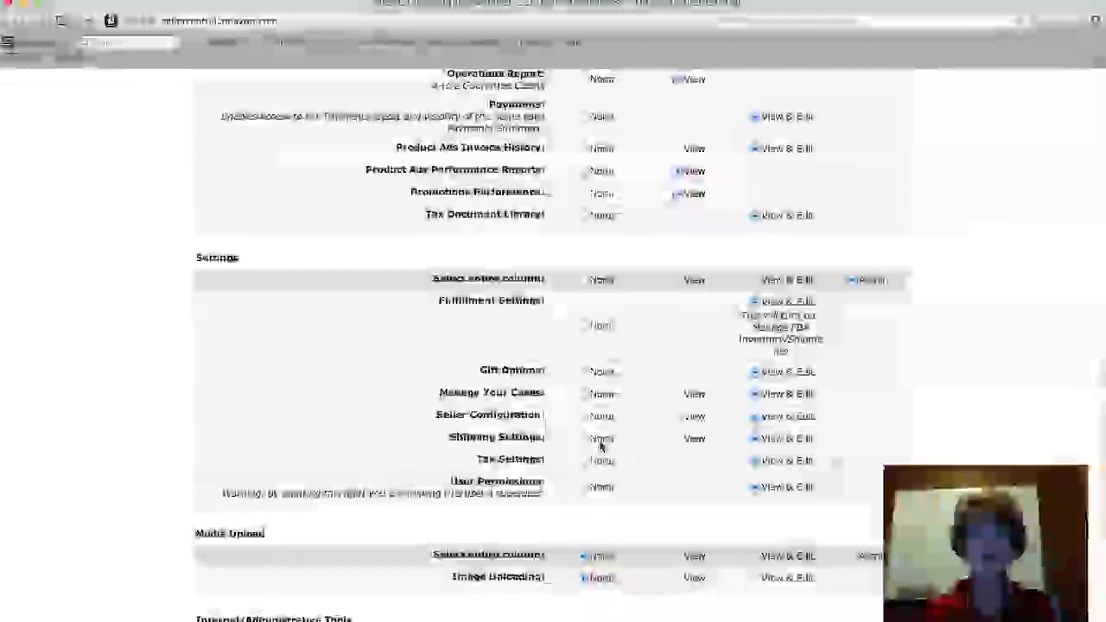
scroll("down", 3)
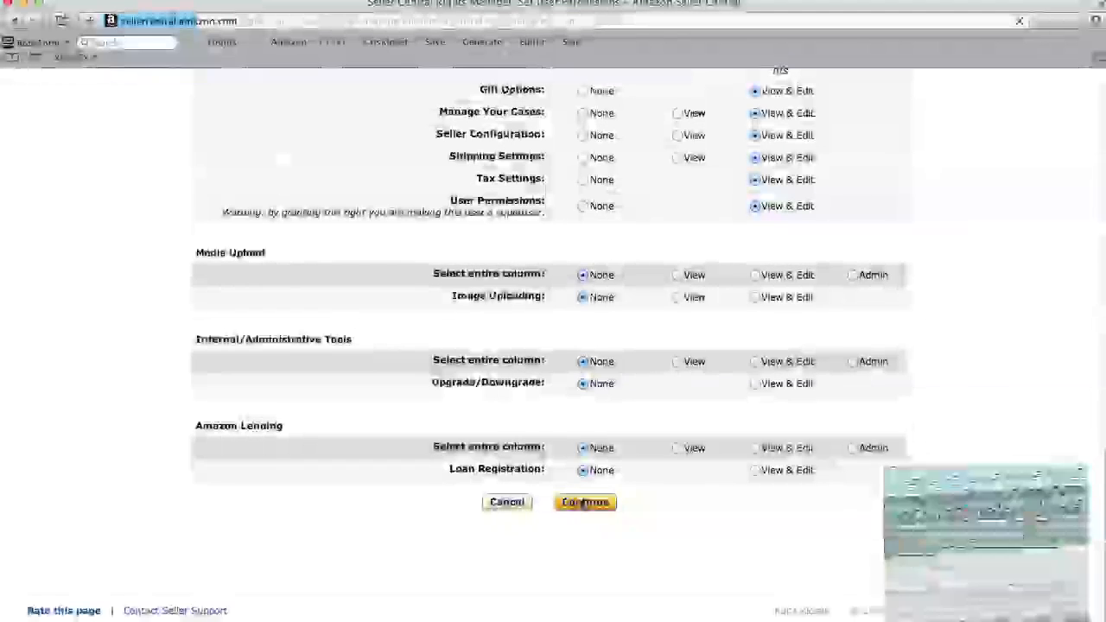
Save Daisy's updated permissions so the success message appears.
left_click(584, 501)
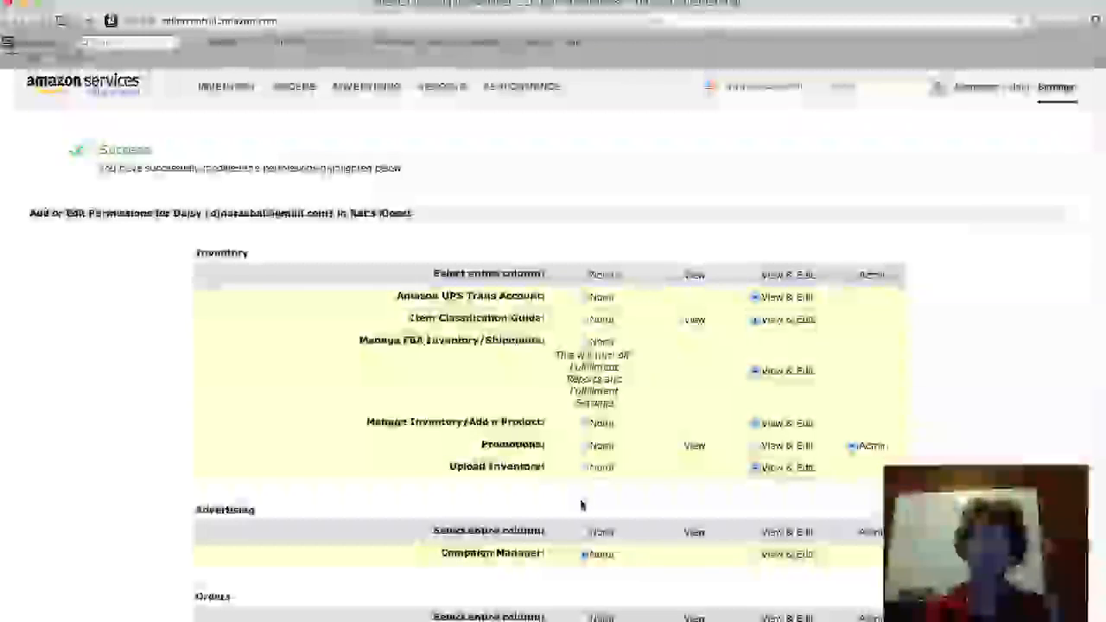